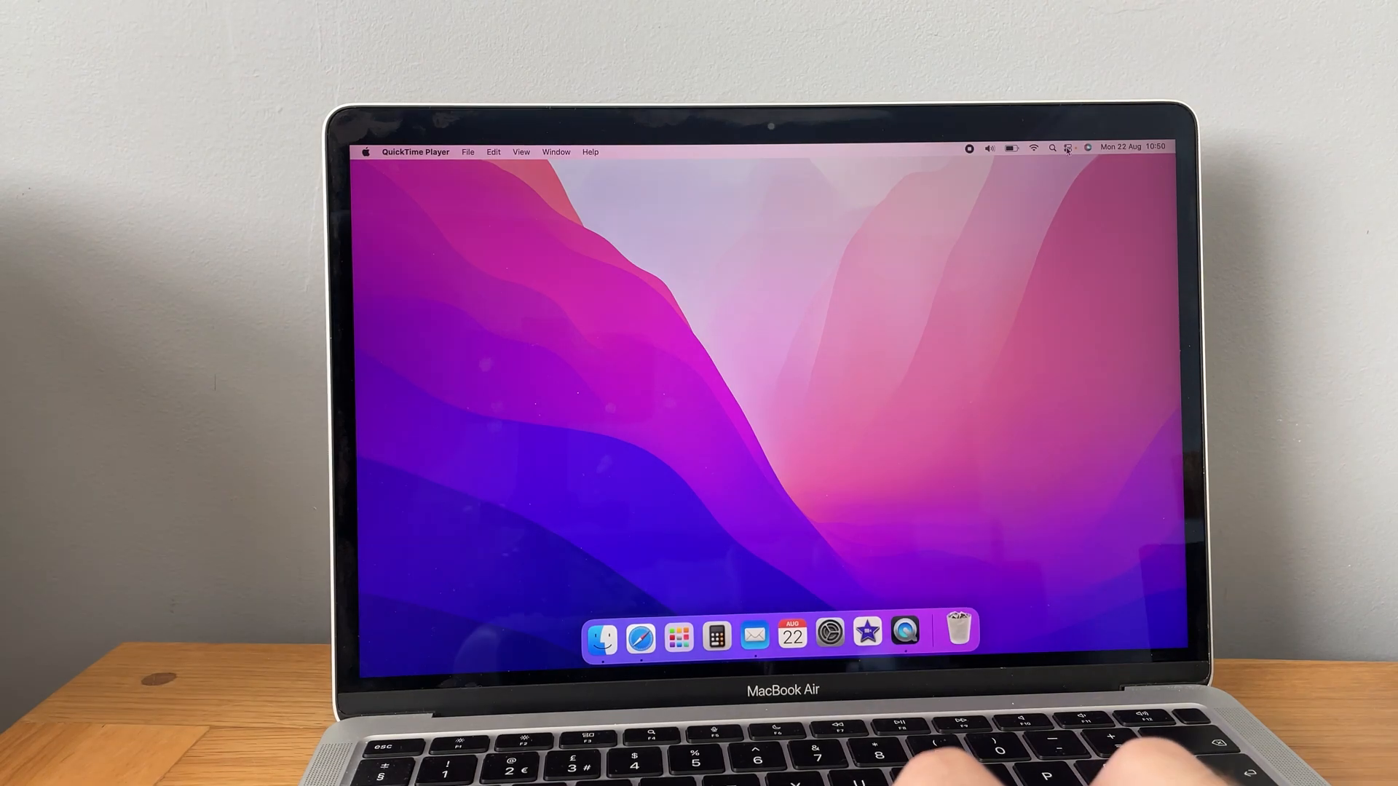
Bring Finder to the front by clicking the desktop
{"action": "left_click", "coordinate": [1076, 148]}
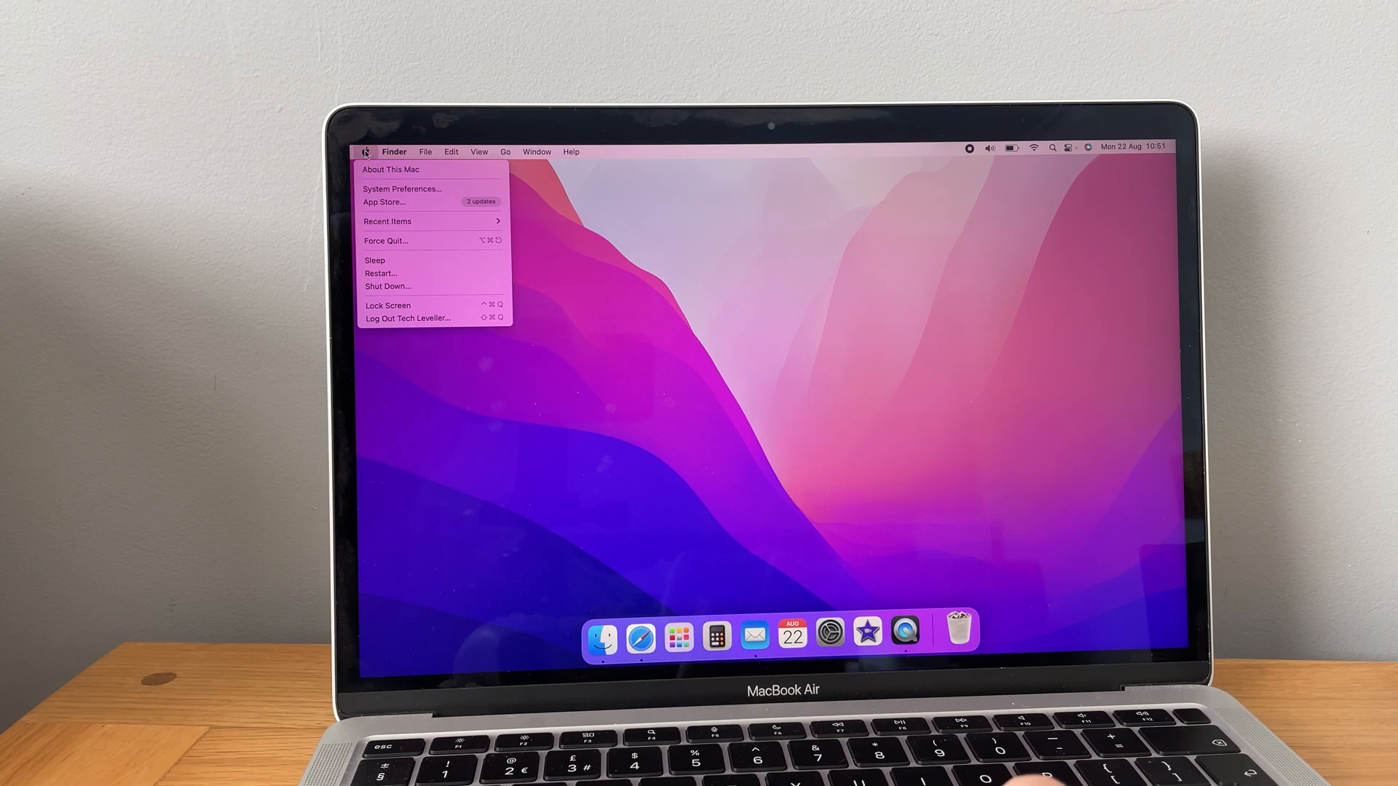
Connect the DualSense Wireless Controller from the Bluetooth preferences pane
{"action": "left_click", "coordinate": [401, 189]}
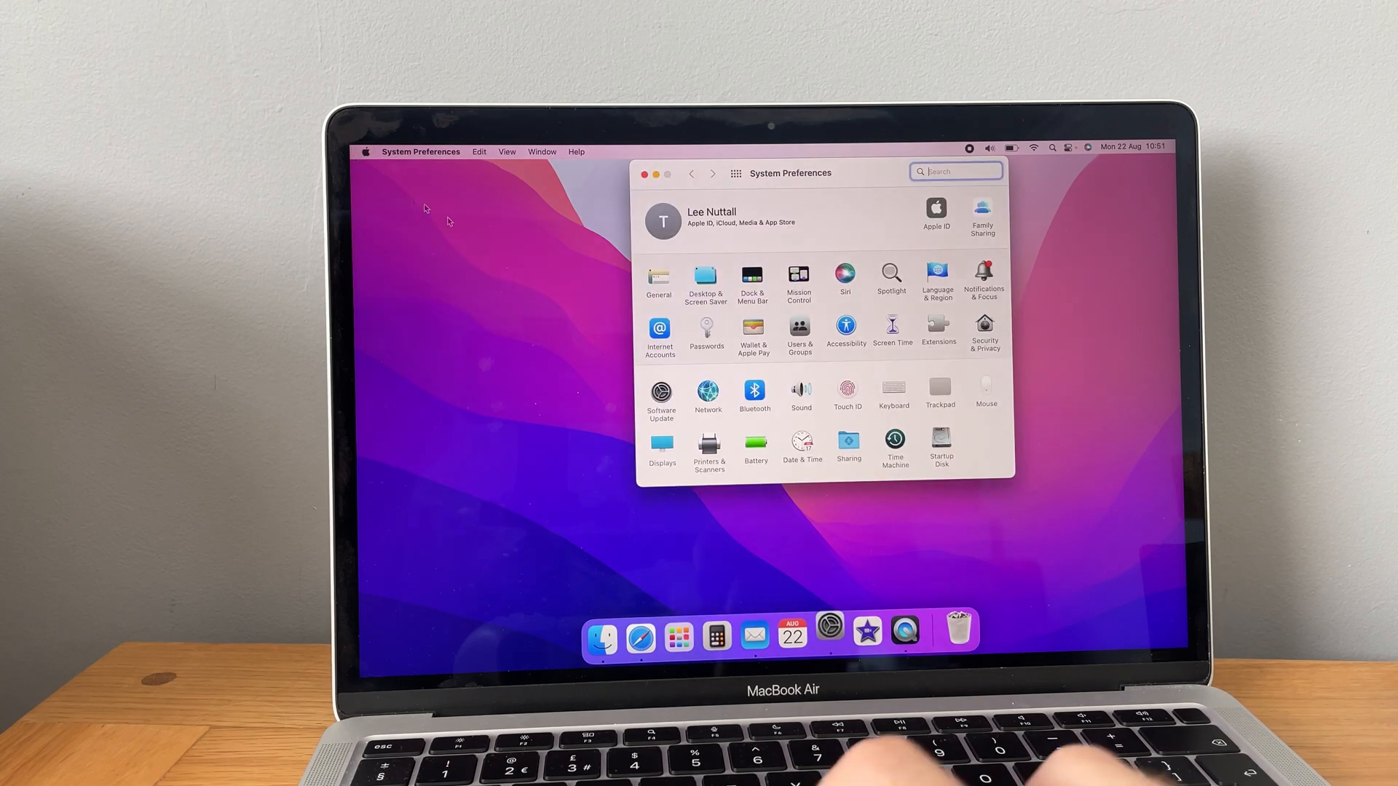
{"action": "left_click", "coordinate": [754, 389]}
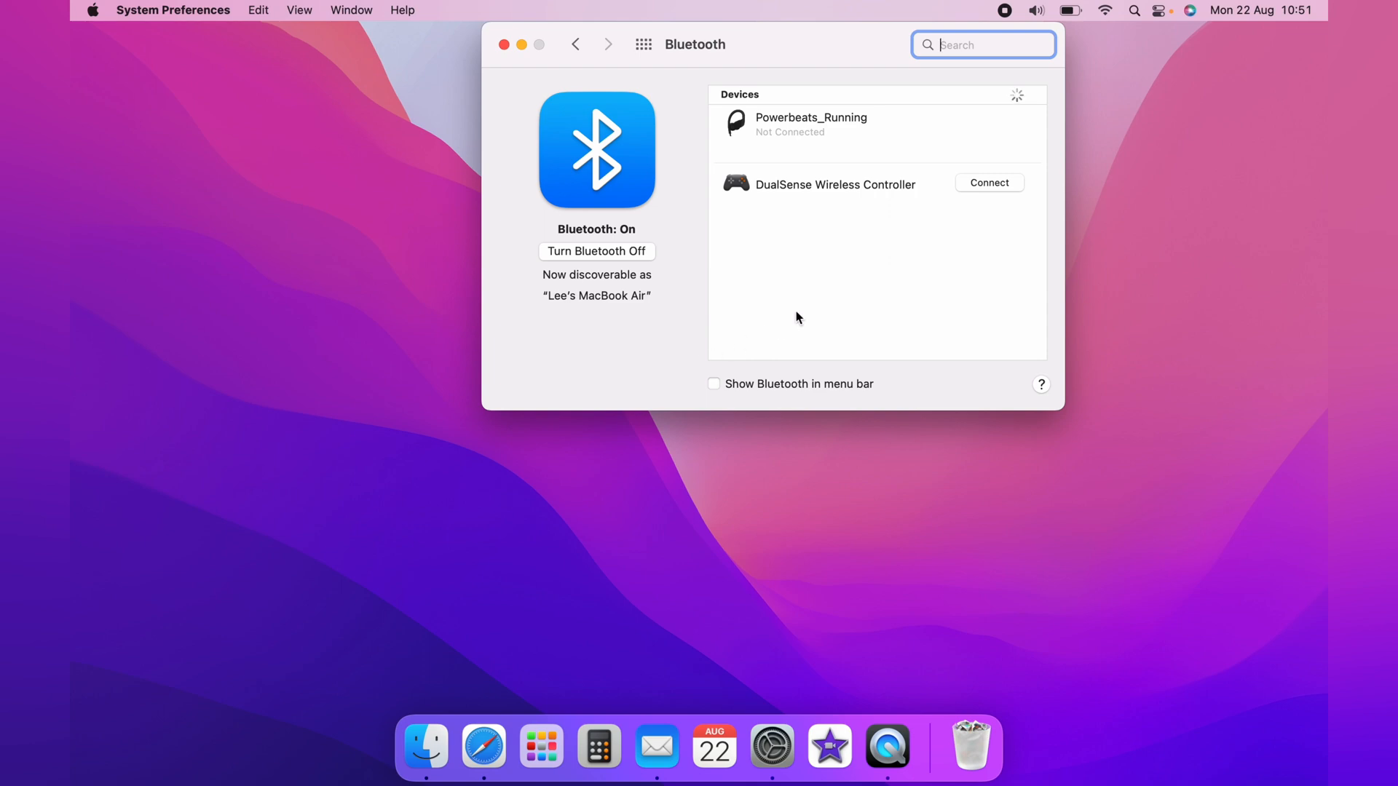
{"action": "mouse_move", "coordinate": [987, 191]}
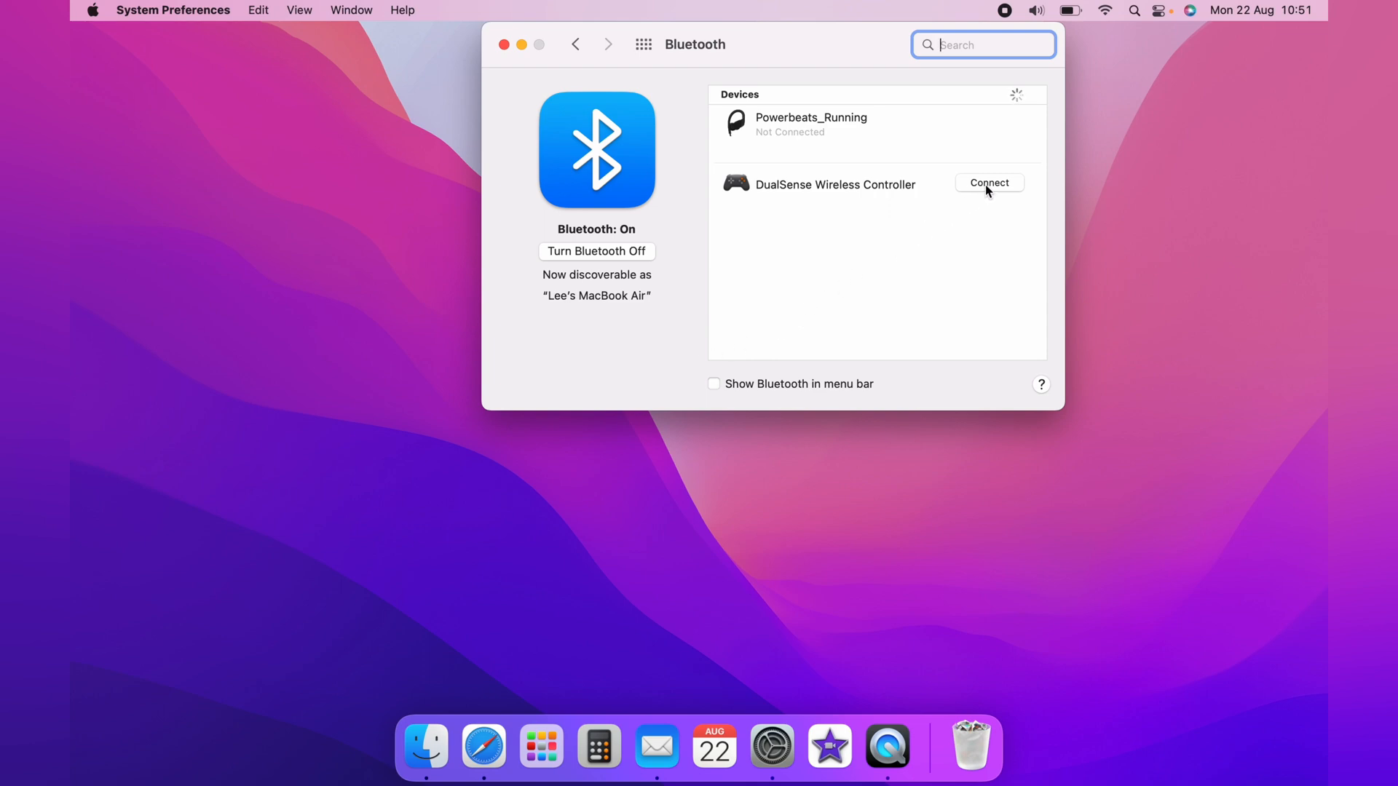
{"action": "left_click", "coordinate": [990, 183]}
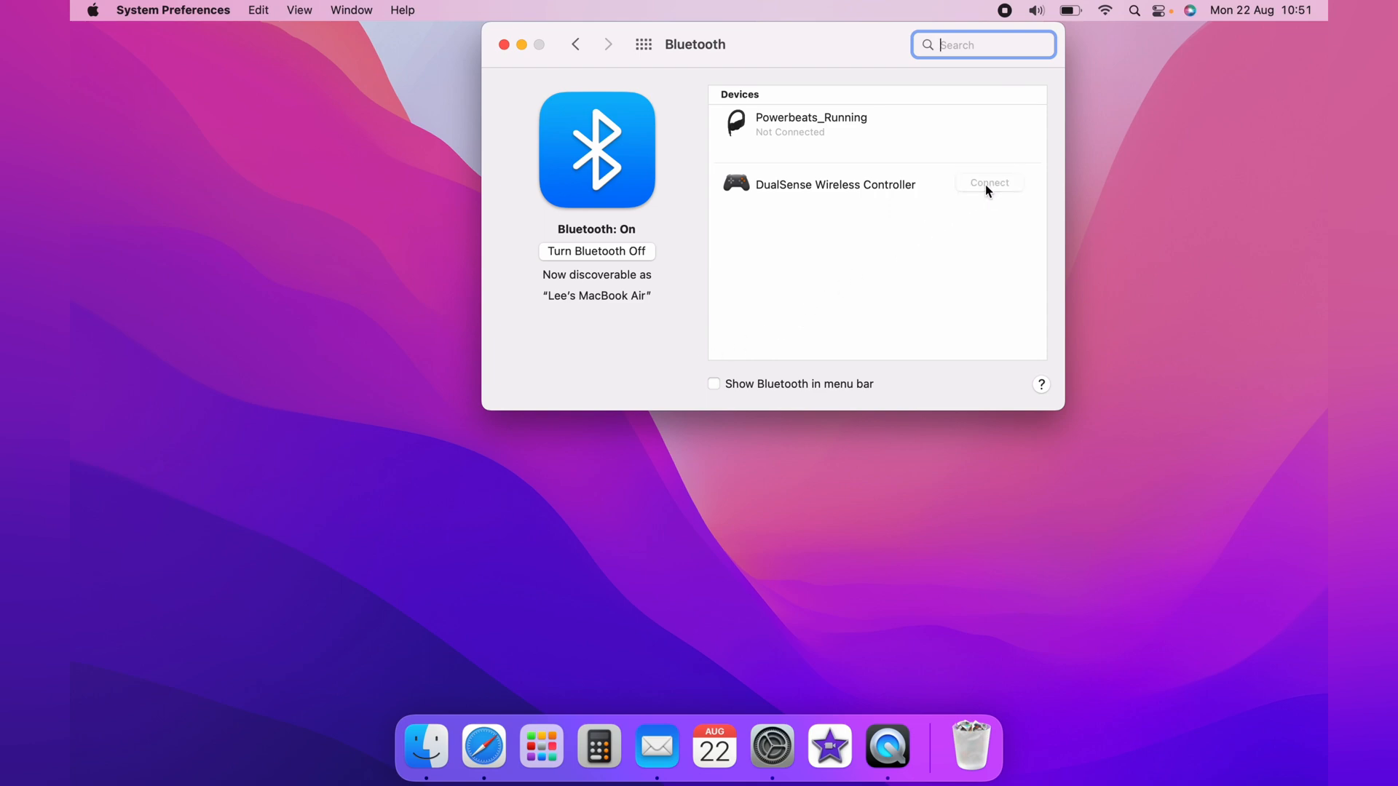
{"action": "left_click", "coordinate": [990, 183]}
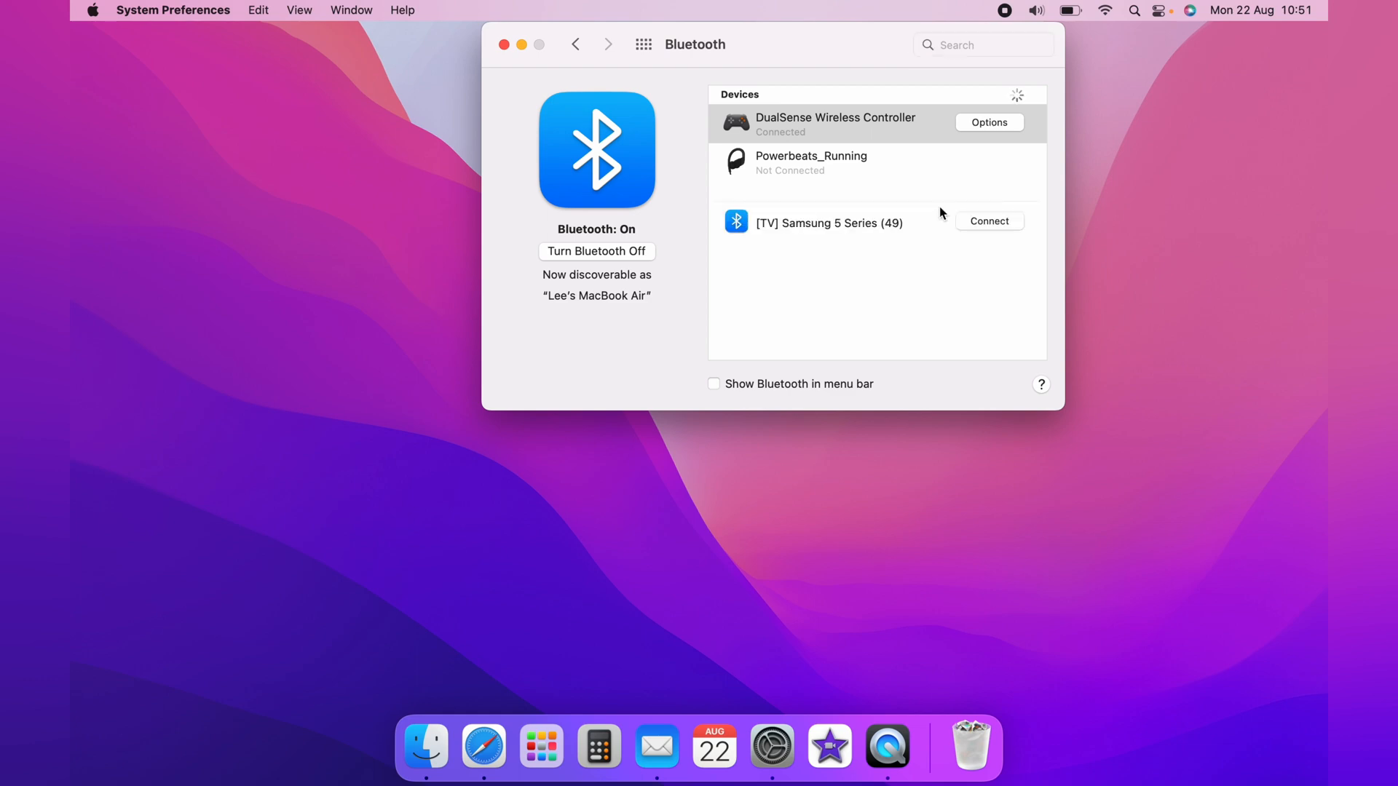
Set the DualSense controller's Home long press action to LaunchPad
{"action": "left_click", "coordinate": [989, 121]}
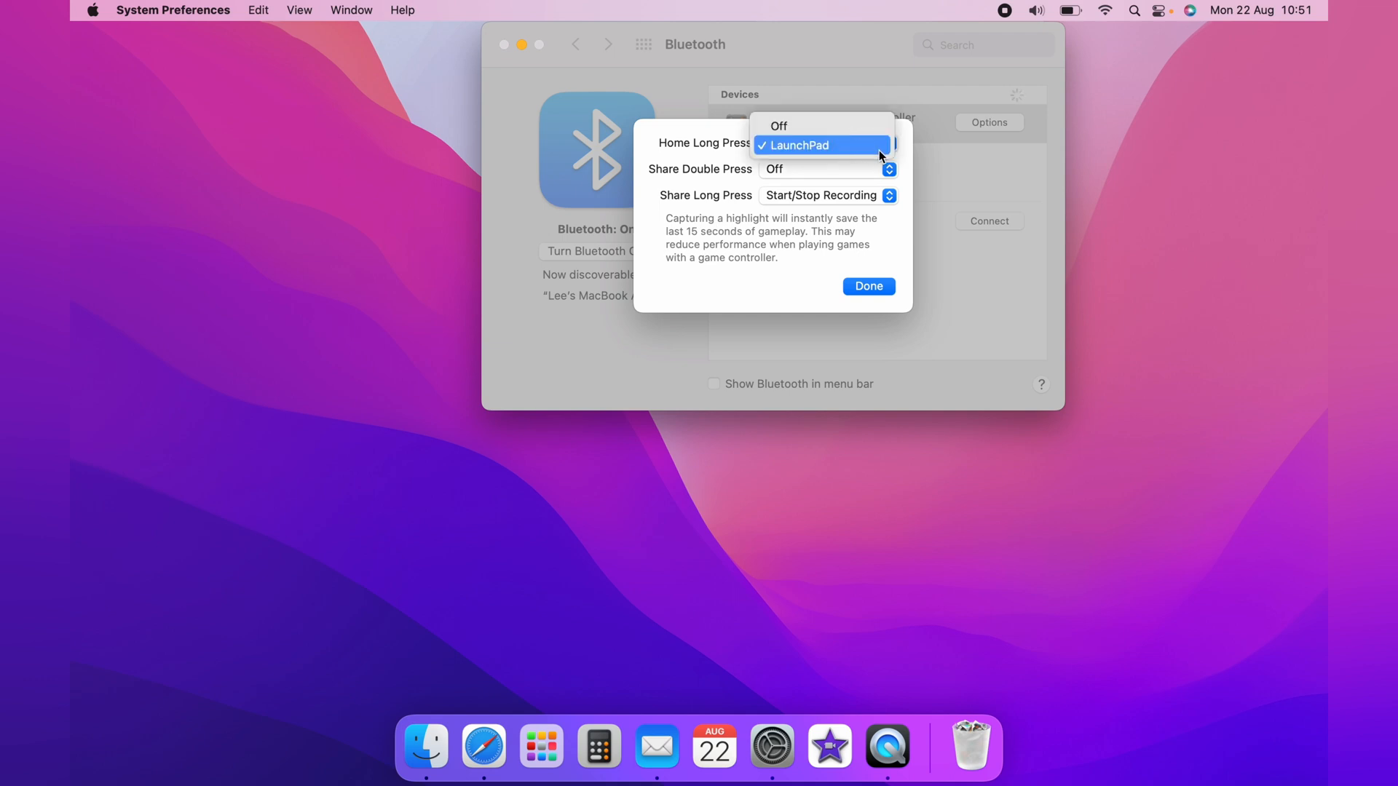
{"action": "left_click", "coordinate": [817, 145]}
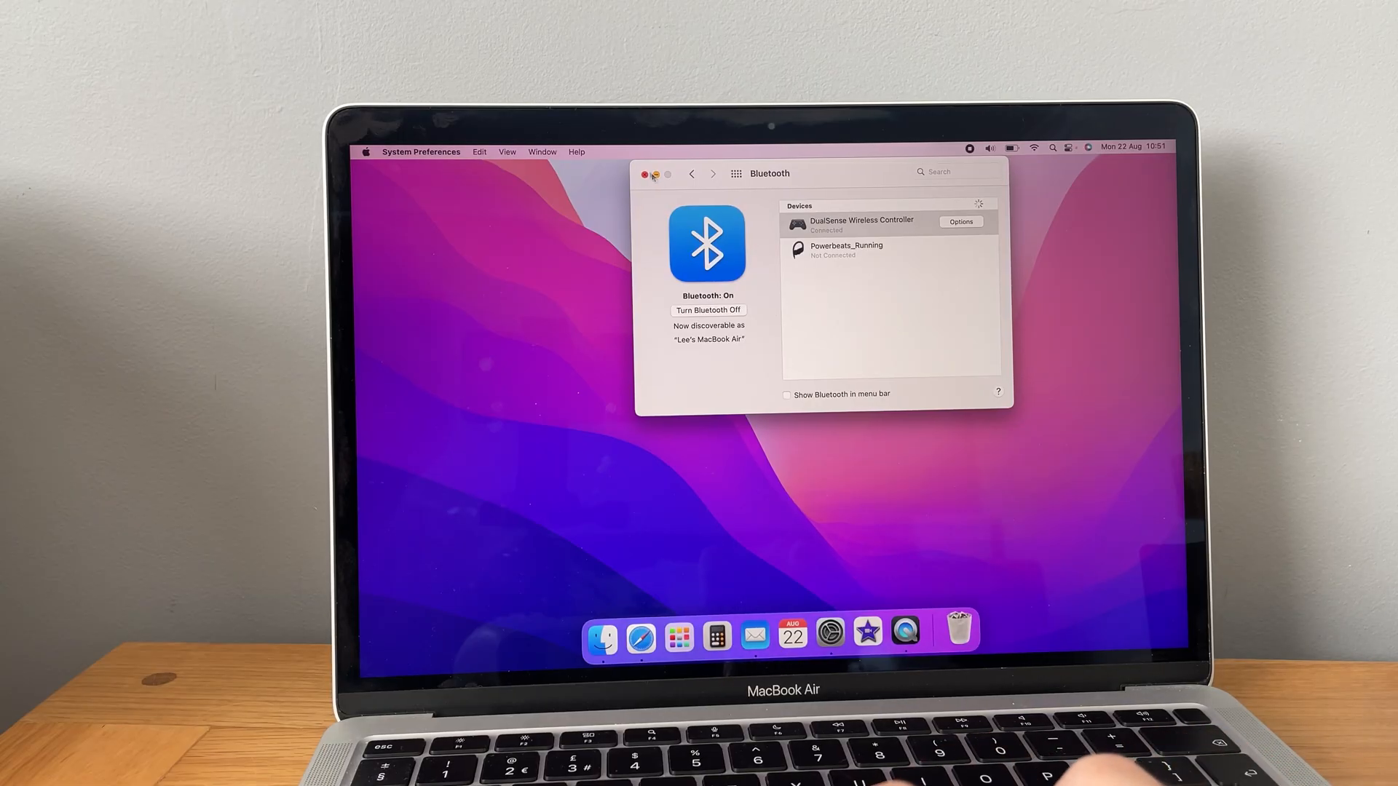
Quit System Preferences, launch App Store from Launchpad, and search 'asphal'
{"action": "left_click", "coordinate": [646, 174]}
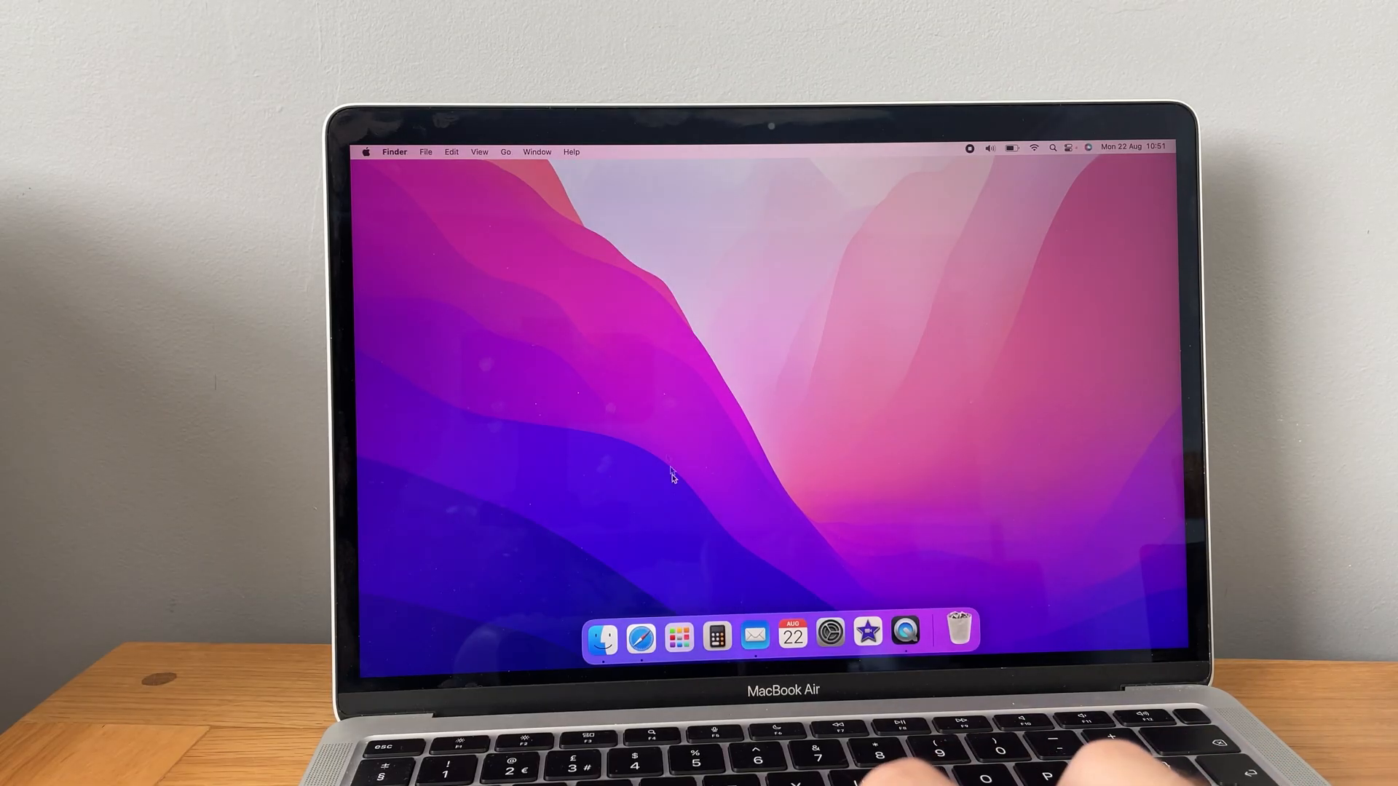
{"action": "left_click", "coordinate": [682, 638]}
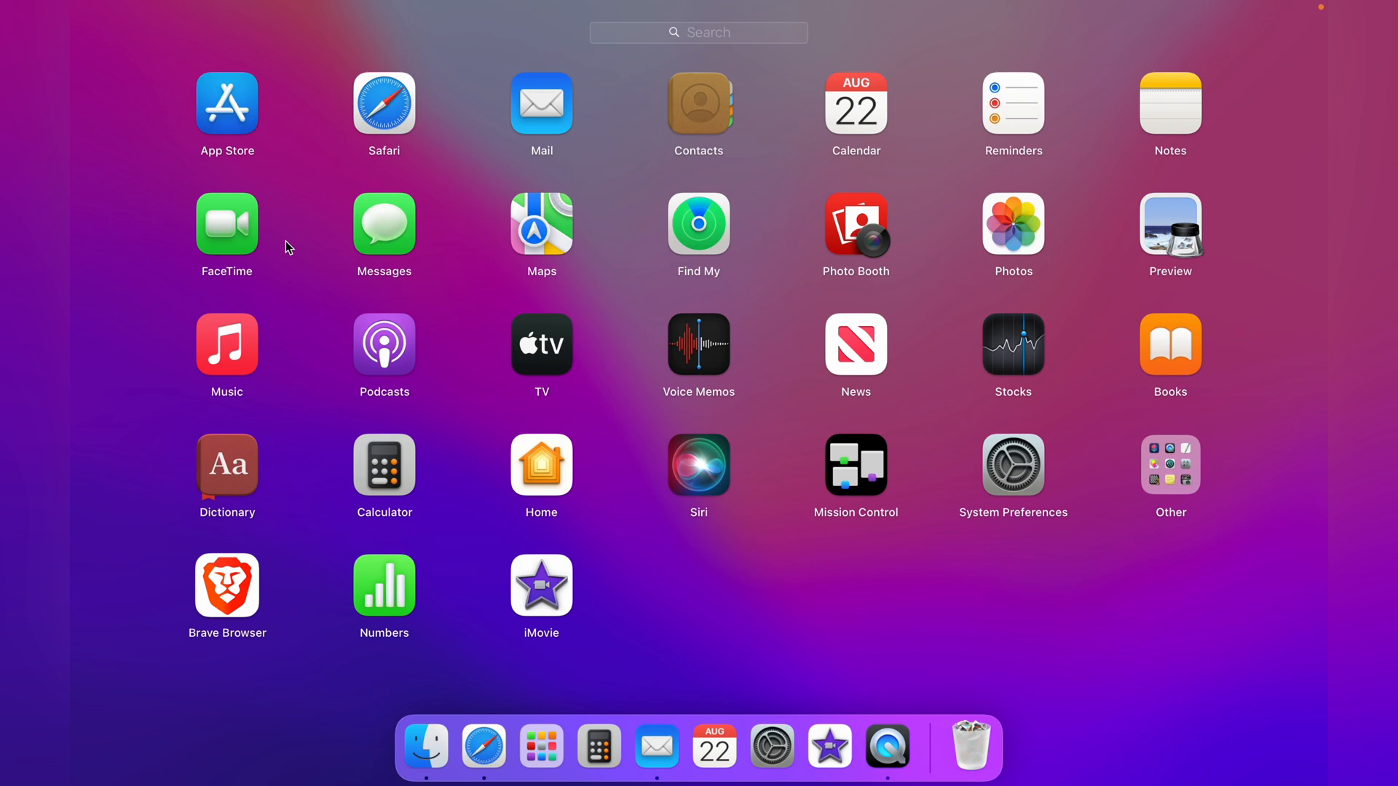
{"action": "left_click", "coordinate": [227, 102]}
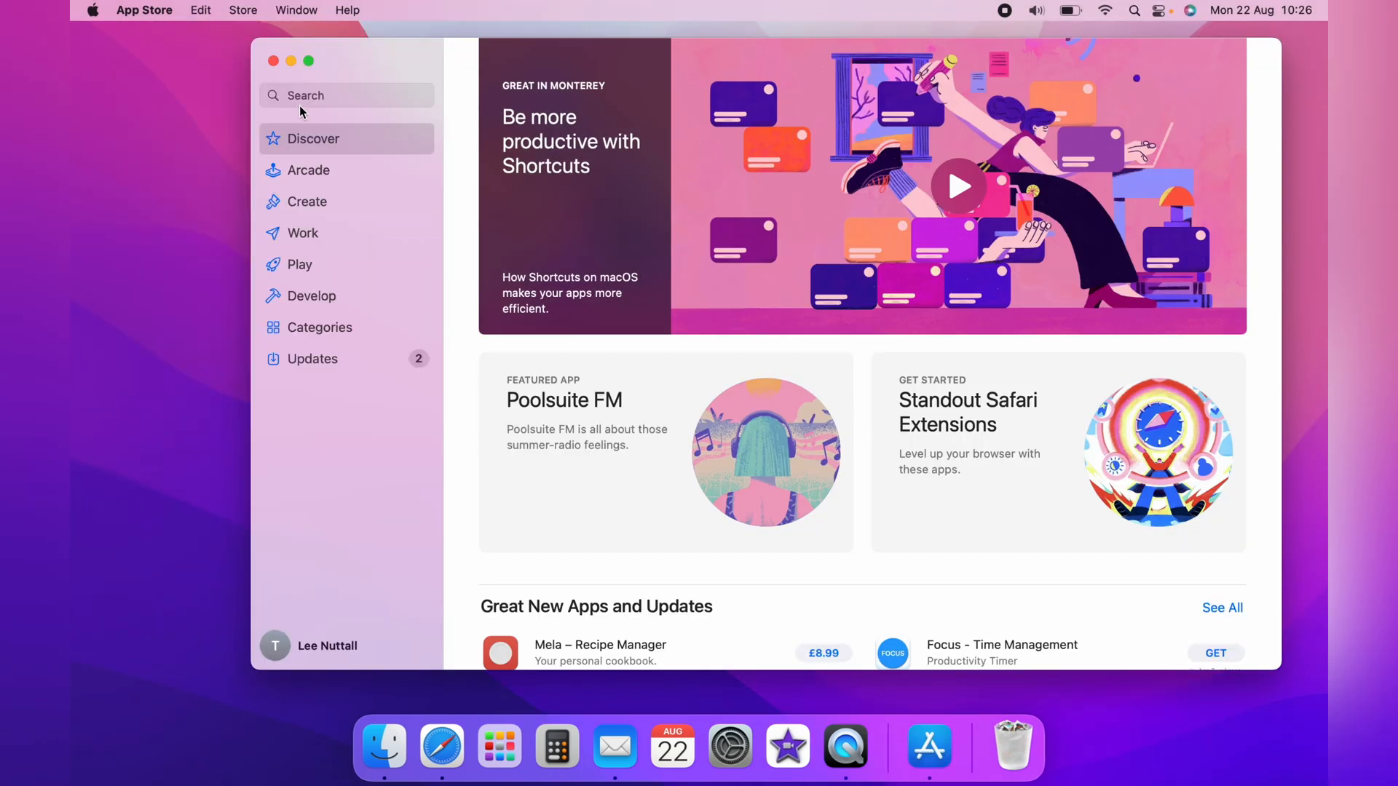
{"action": "type", "text": "asphal"}
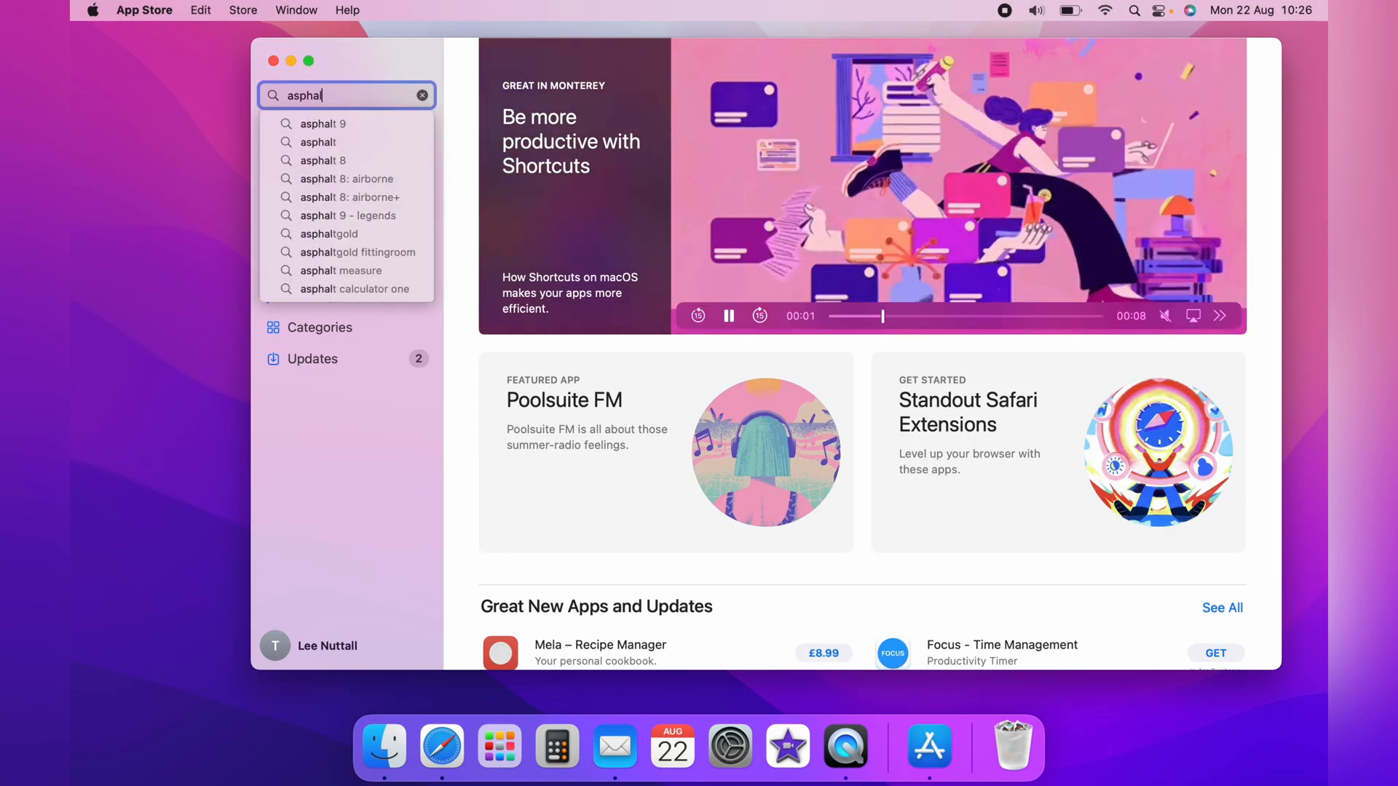
Get Asphalt 9: Legends, approve via Touch ID, and view Launchpad's Games folder
{"action": "left_click", "coordinate": [322, 124]}
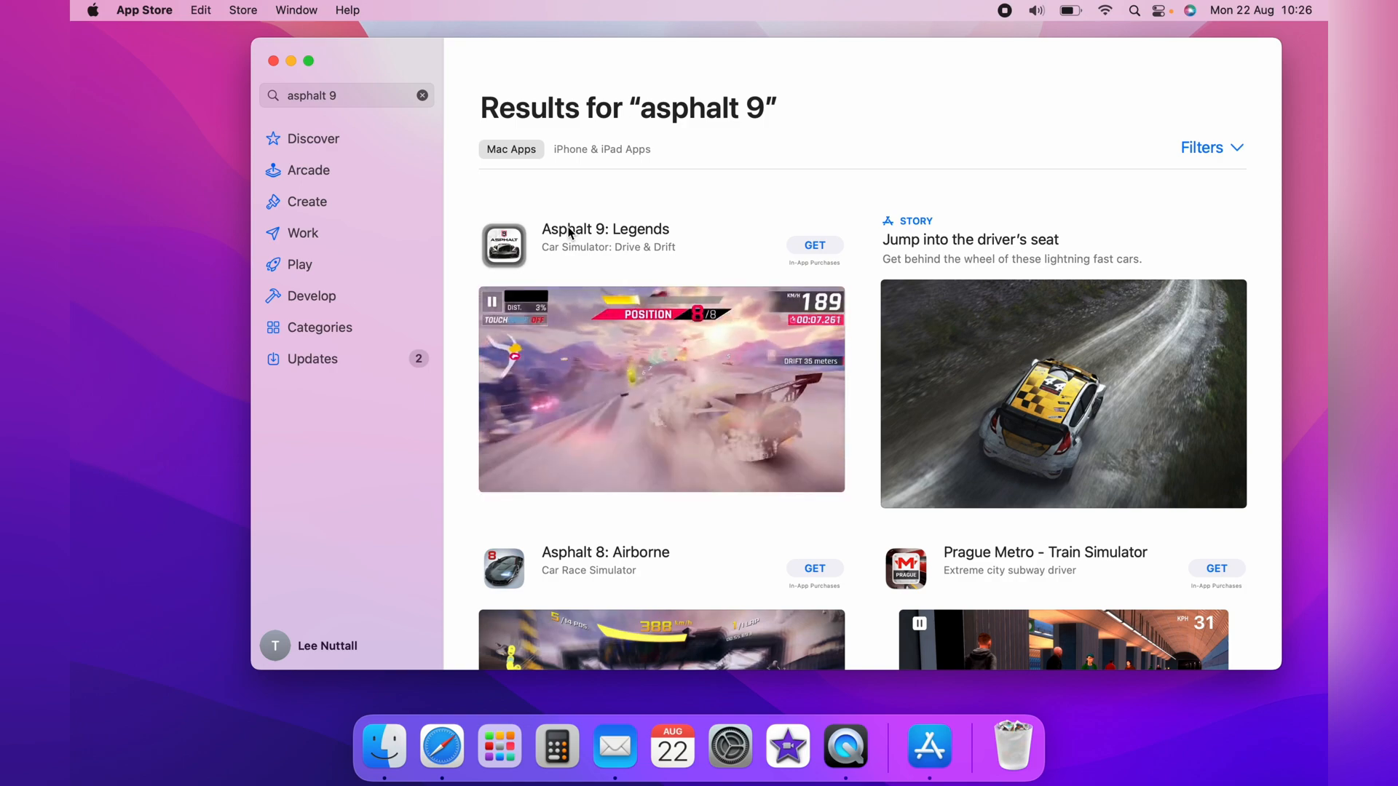
{"action": "left_click", "coordinate": [605, 228]}
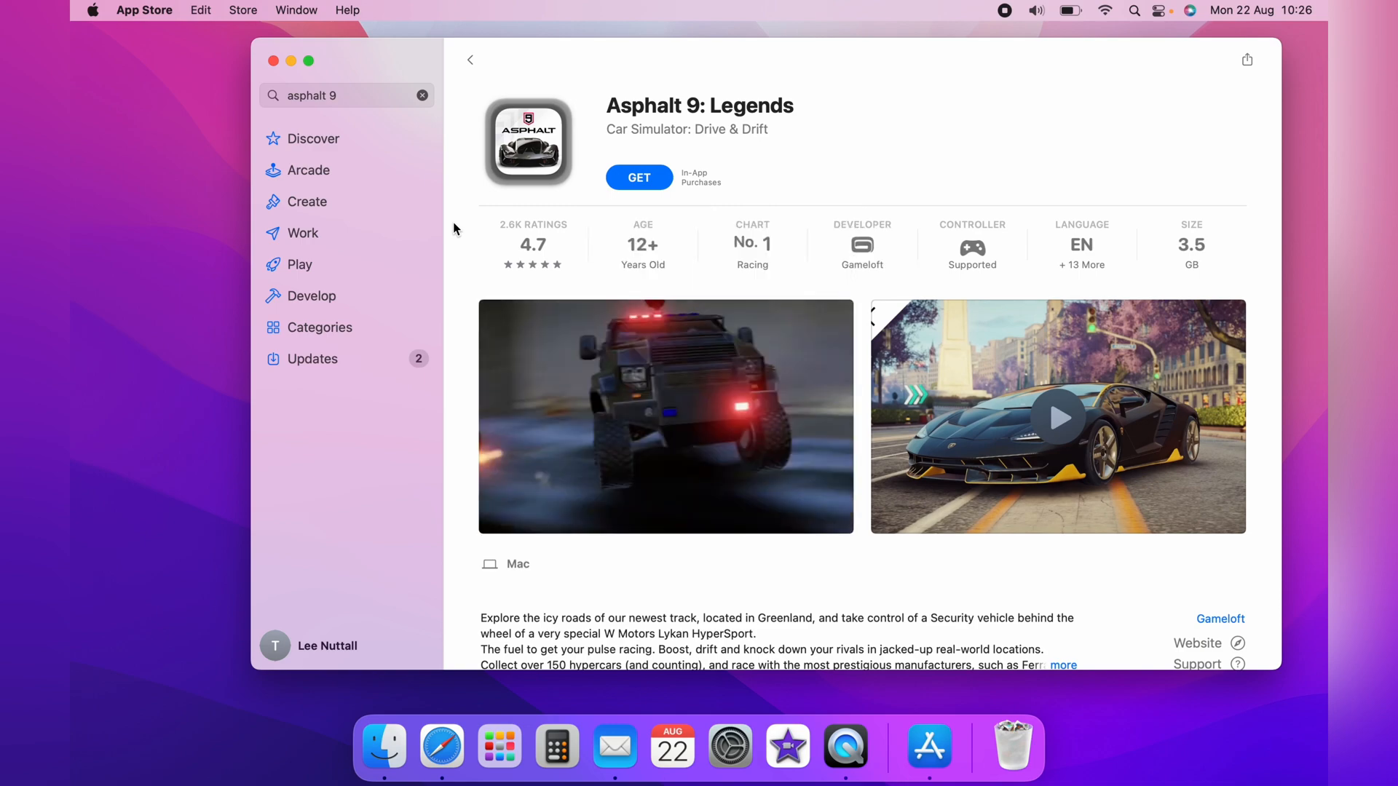
{"action": "left_click", "coordinate": [638, 177]}
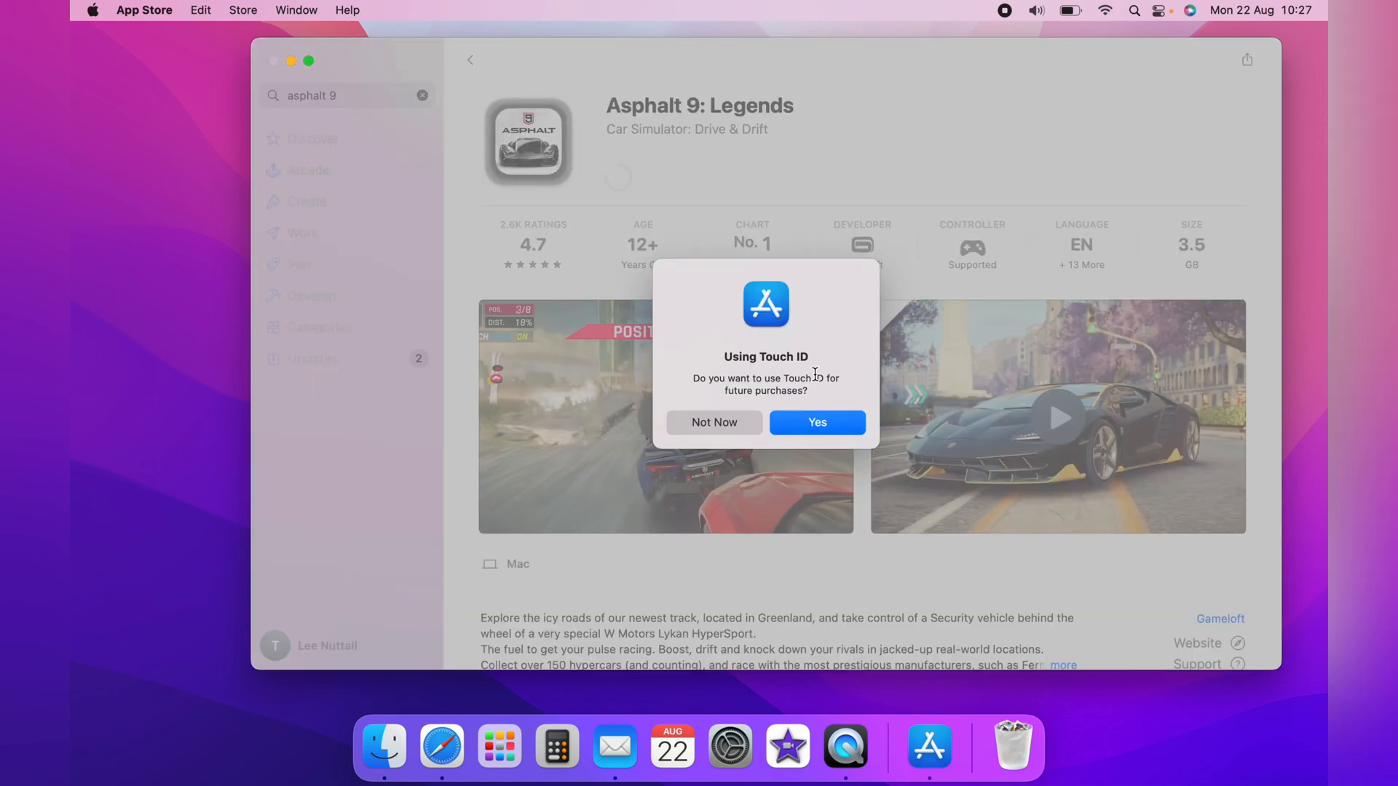
{"action": "left_click", "coordinate": [818, 422]}
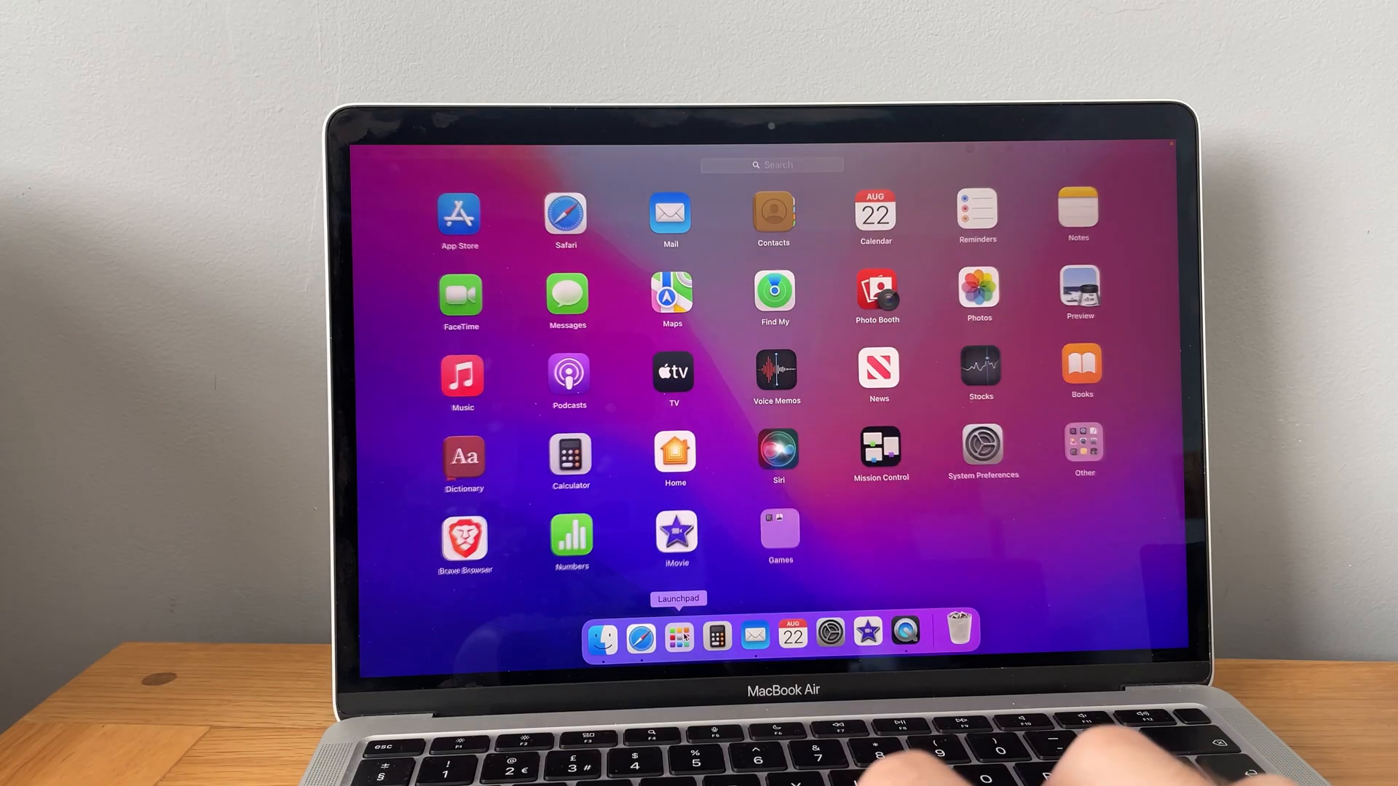
{"action": "left_click", "coordinate": [779, 534]}
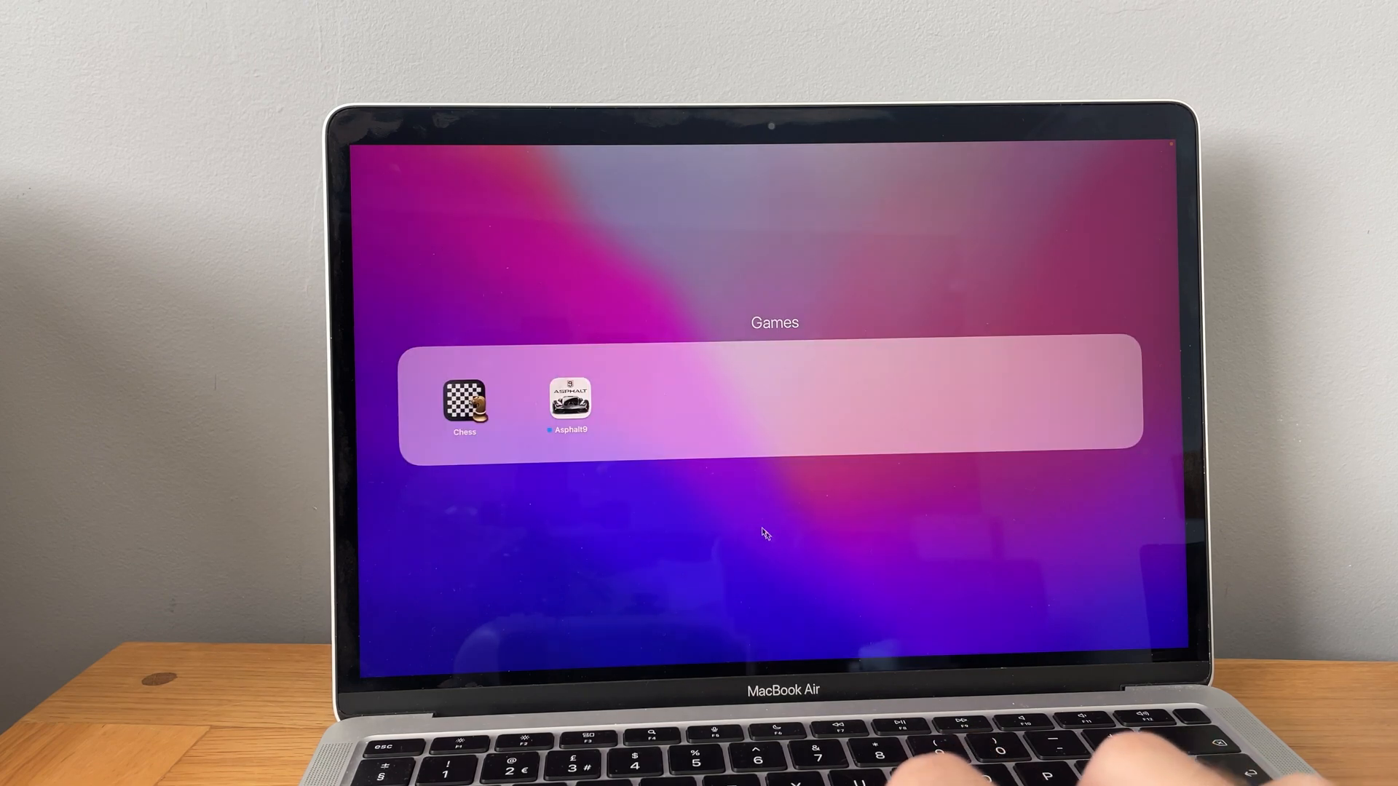